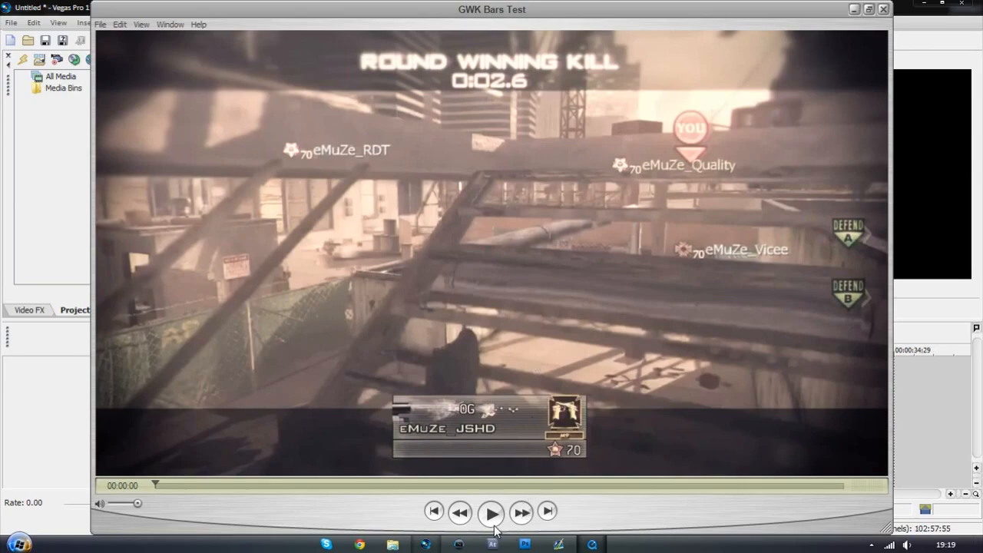
Play the GWK Bars Test example video, then close the player.
{"action": "left_click", "coordinate": [492, 511]}
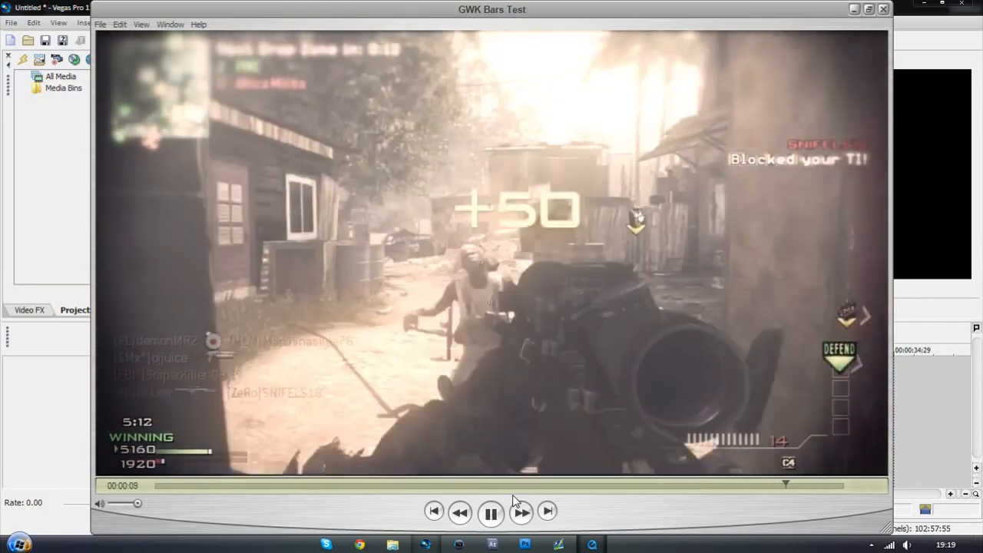
{"action": "left_click", "coordinate": [491, 510]}
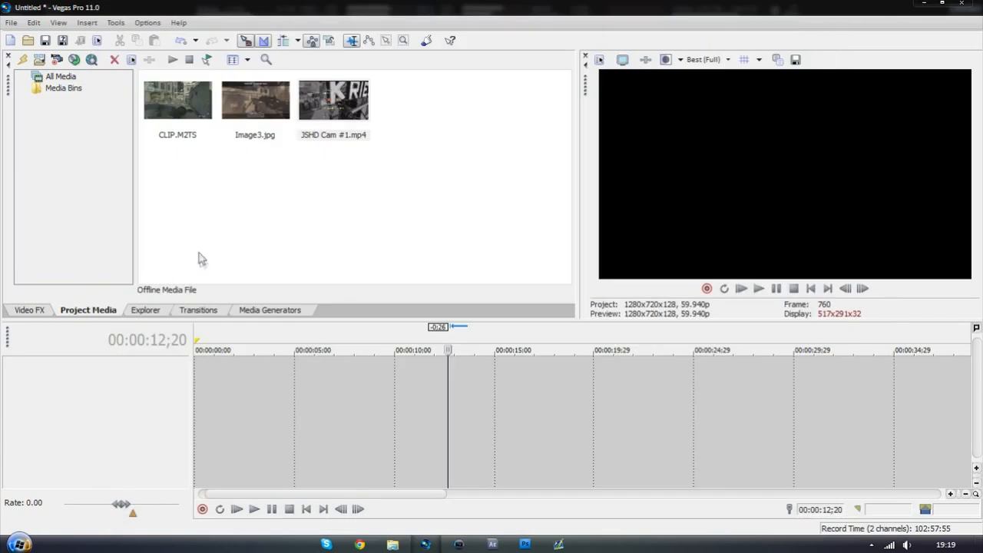
{"action": "mouse_move", "coordinate": [264, 195]}
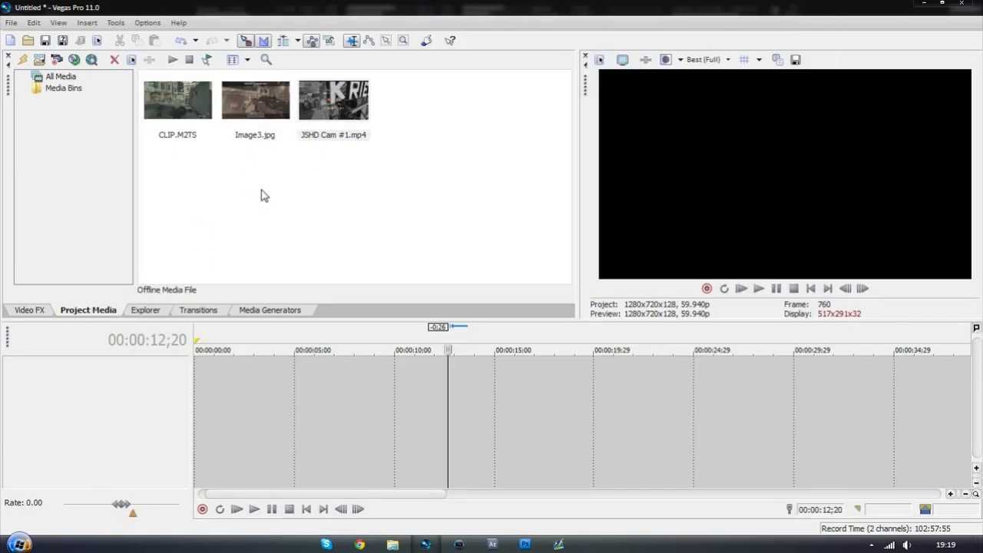
Place JSHD Cam #1.mp4 on the timeline and capture the kill frame at 00:00:08;24 as a still.
{"action": "left_click", "coordinate": [254, 100]}
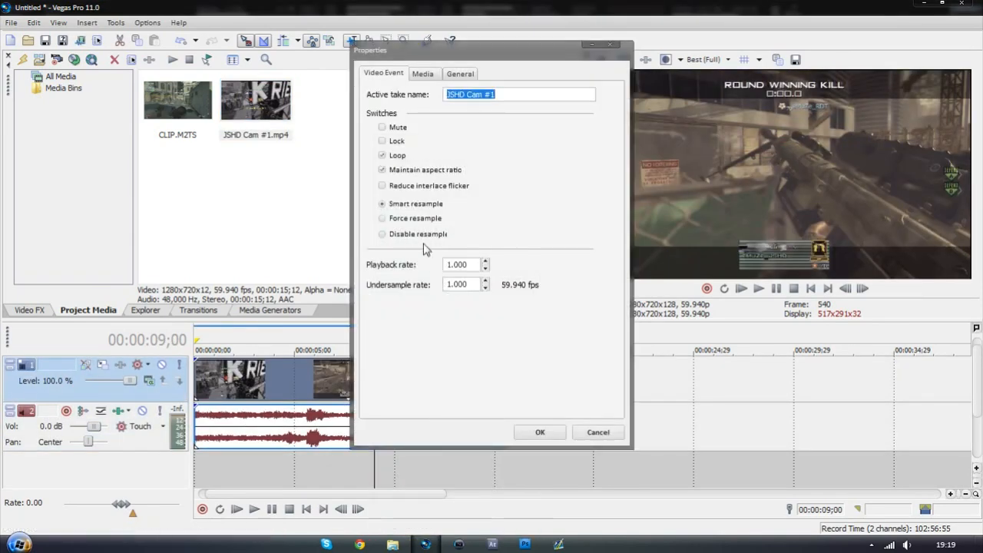
{"action": "left_click", "coordinate": [540, 432]}
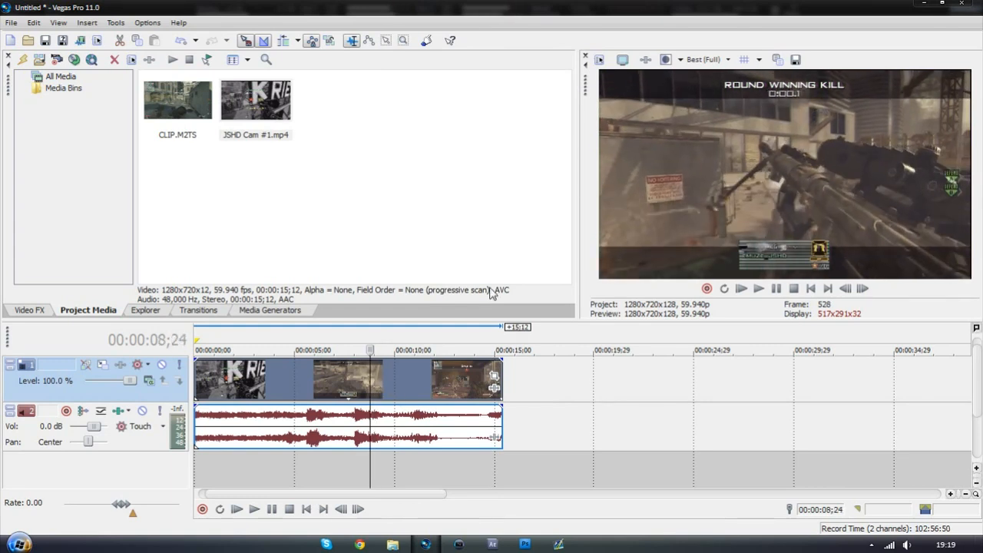
{"action": "mouse_move", "coordinate": [705, 63]}
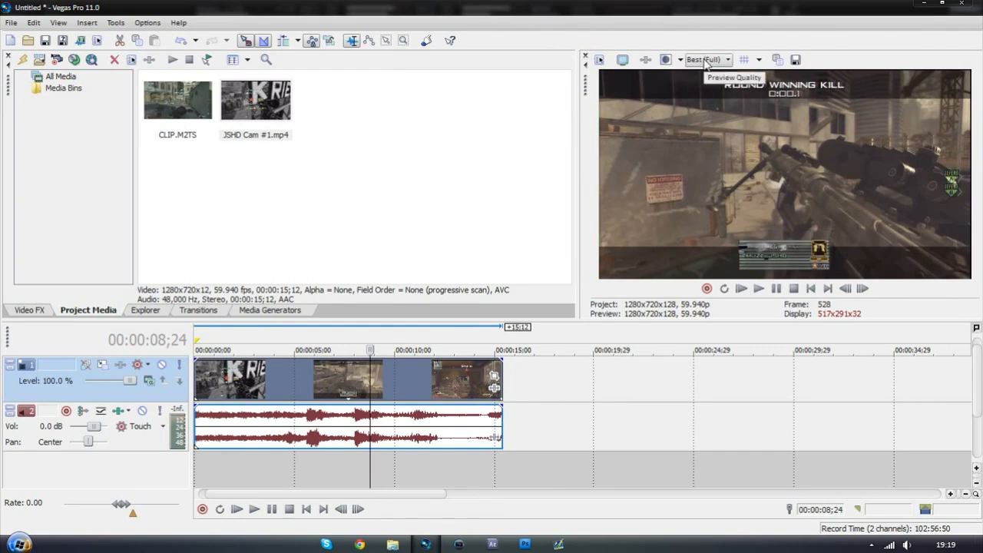
{"action": "left_click", "coordinate": [724, 58]}
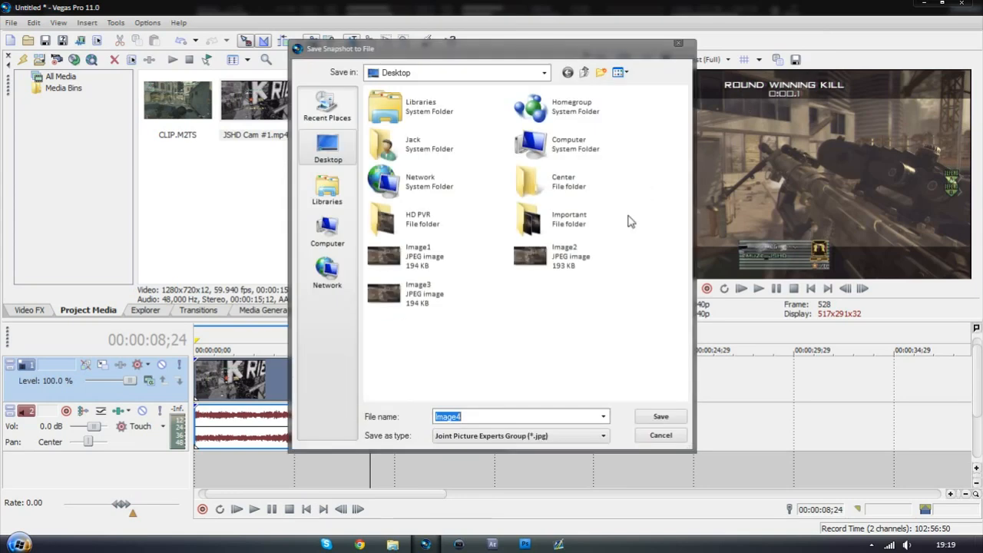
Save the snapshot as Image4.jpg and trim the clip's end to the kill frame.
{"action": "left_click", "coordinate": [660, 414]}
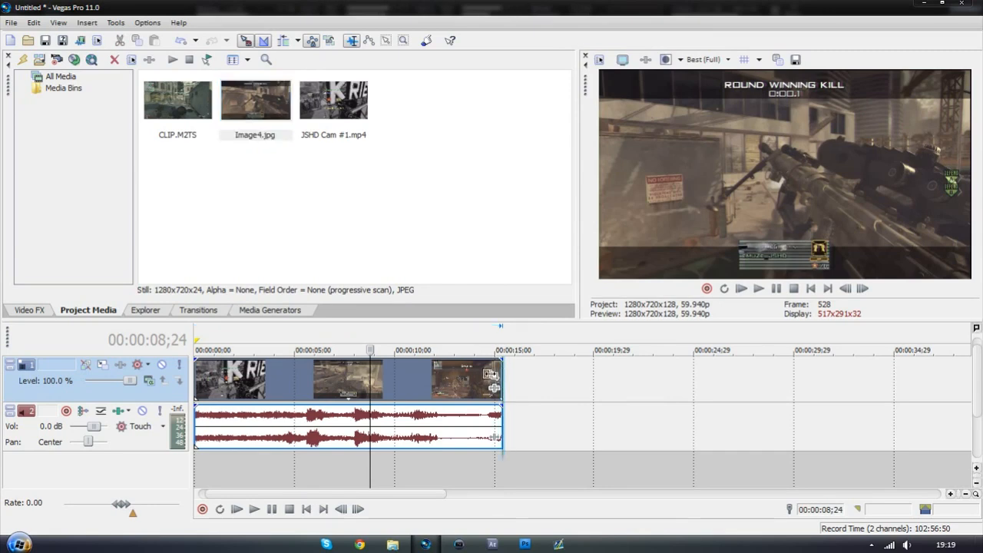
{"action": "left_click_drag", "start_coordinate": [504, 380], "coordinate": [369, 381]}
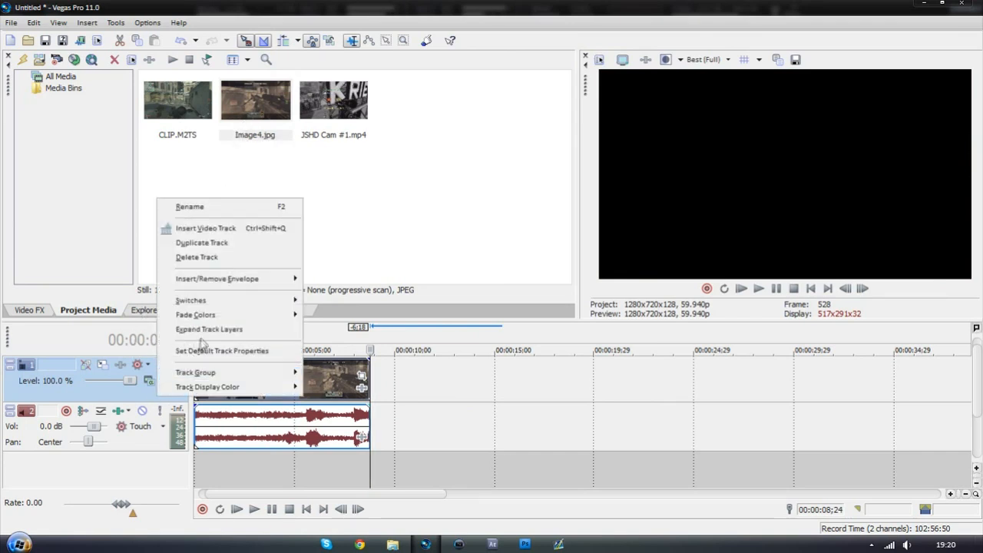
Insert a new video track and place Image4.jpg right after the clip ends.
{"action": "left_click", "coordinate": [206, 227]}
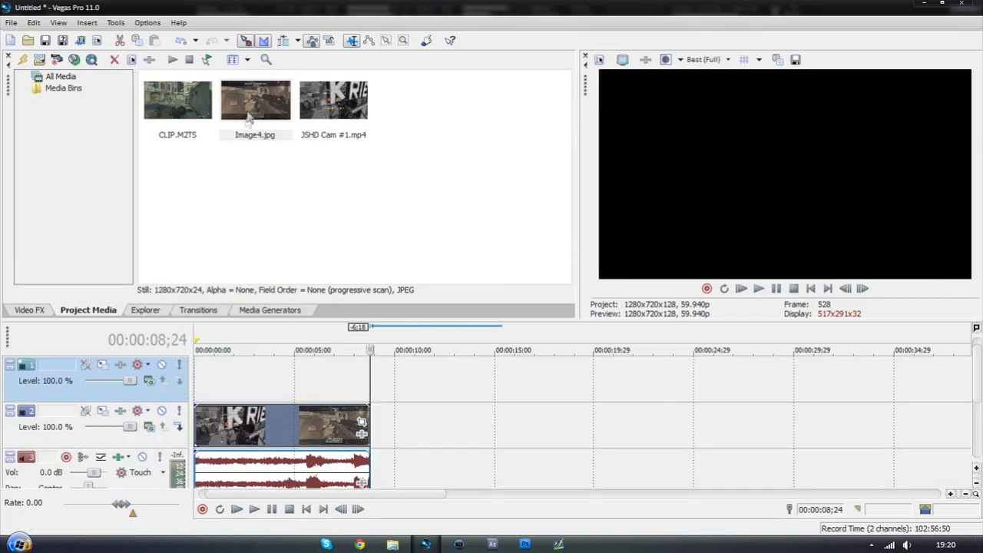
{"action": "left_click_drag", "start_coordinate": [255, 98], "coordinate": [414, 376]}
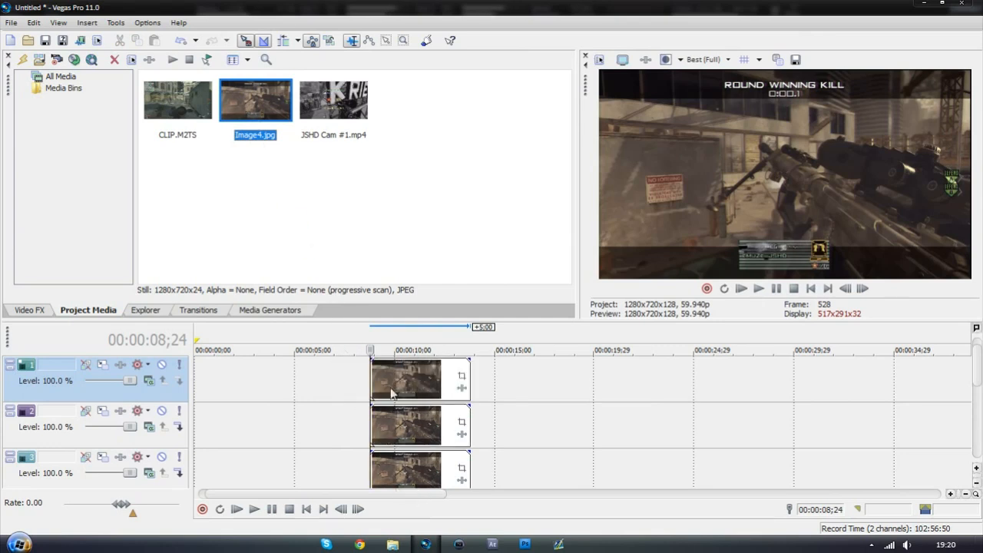
{"action": "mouse_move", "coordinate": [370, 377]}
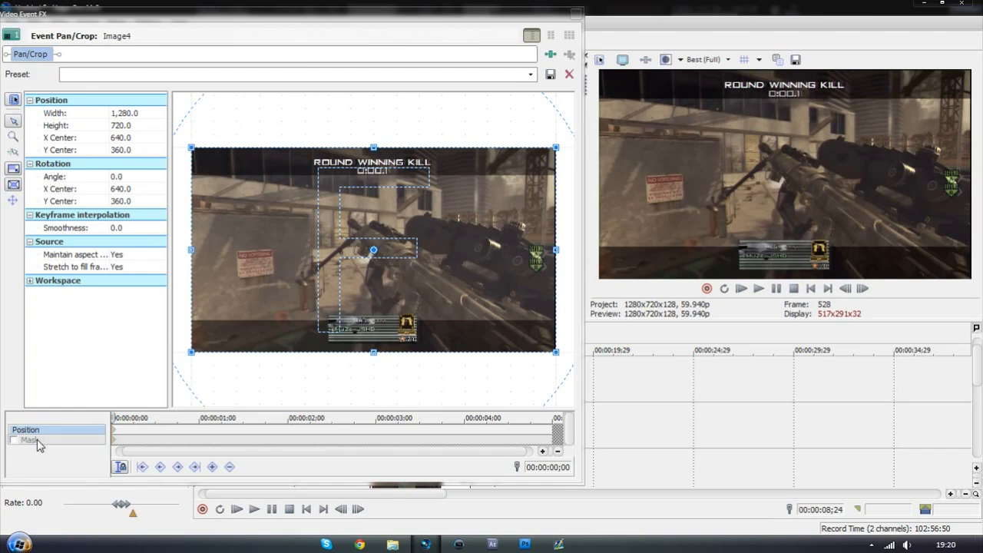
Mask the snapshot copy to a rectangular bar across the lower band of the frame.
{"action": "left_click", "coordinate": [14, 439]}
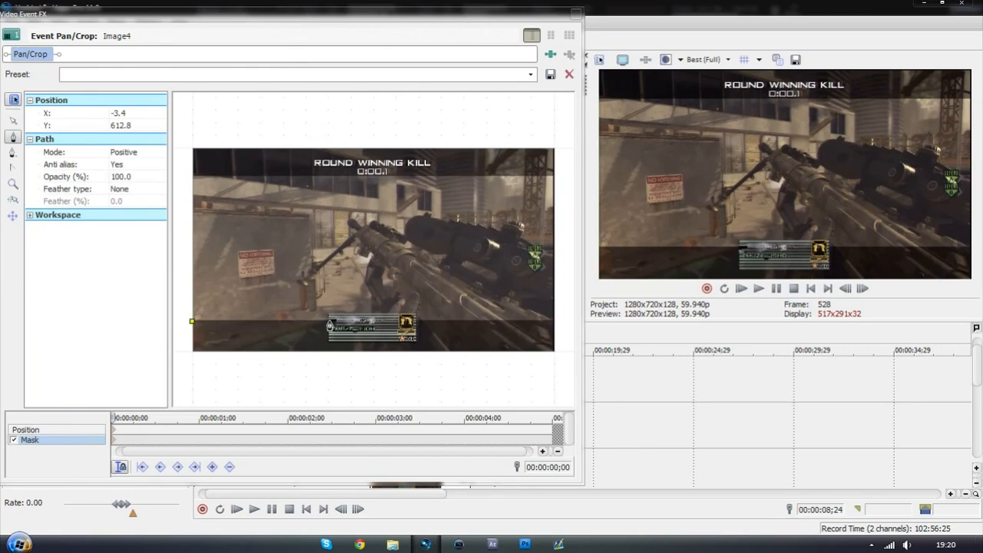
{"action": "left_click_drag", "start_coordinate": [192, 321], "coordinate": [330, 321]}
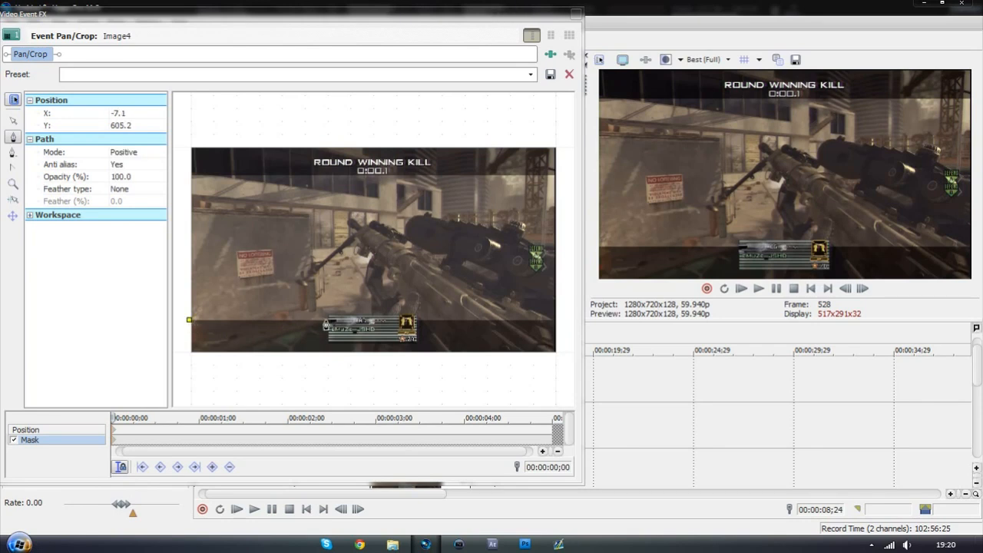
{"action": "left_click_drag", "start_coordinate": [190, 320], "coordinate": [330, 319]}
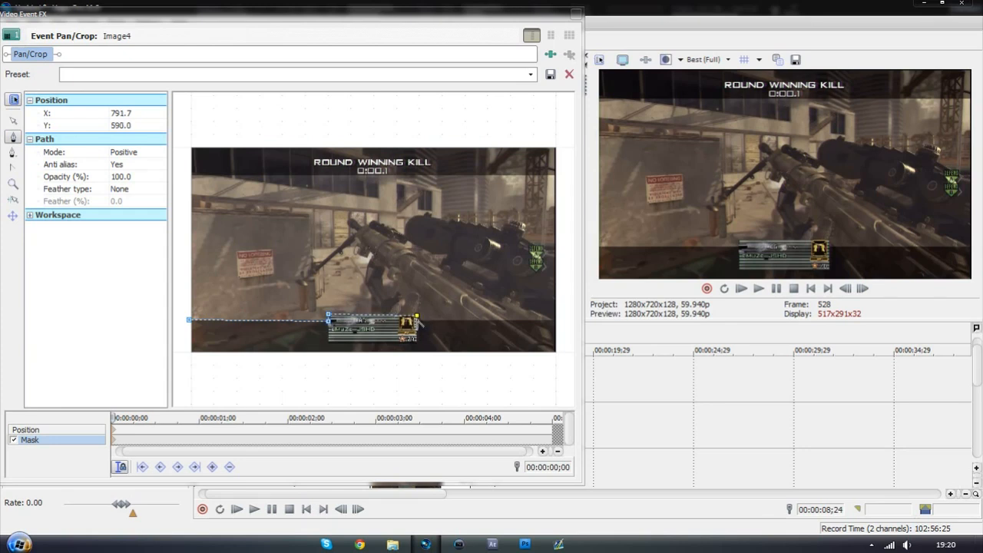
{"action": "left_click_drag", "start_coordinate": [418, 321], "coordinate": [558, 322]}
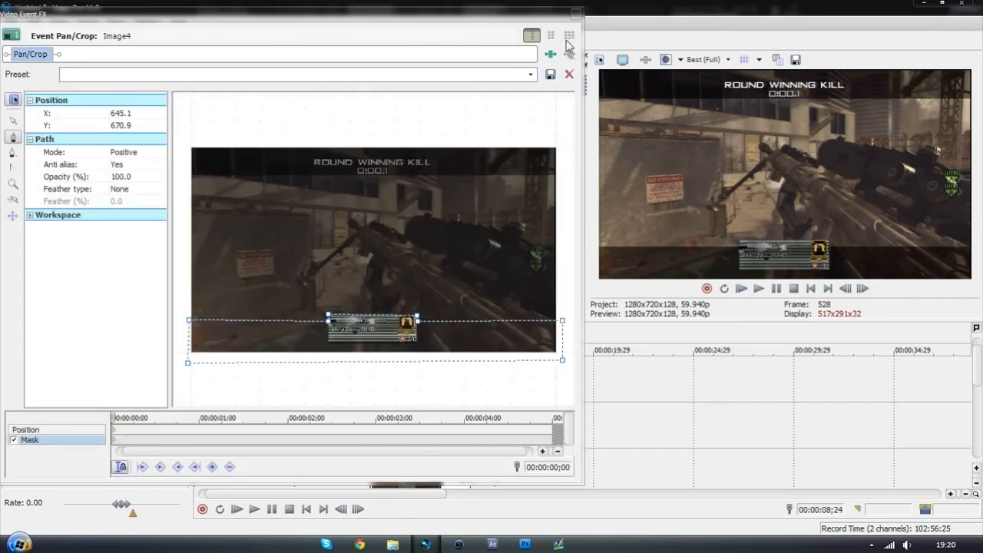
{"action": "left_click", "coordinate": [568, 74]}
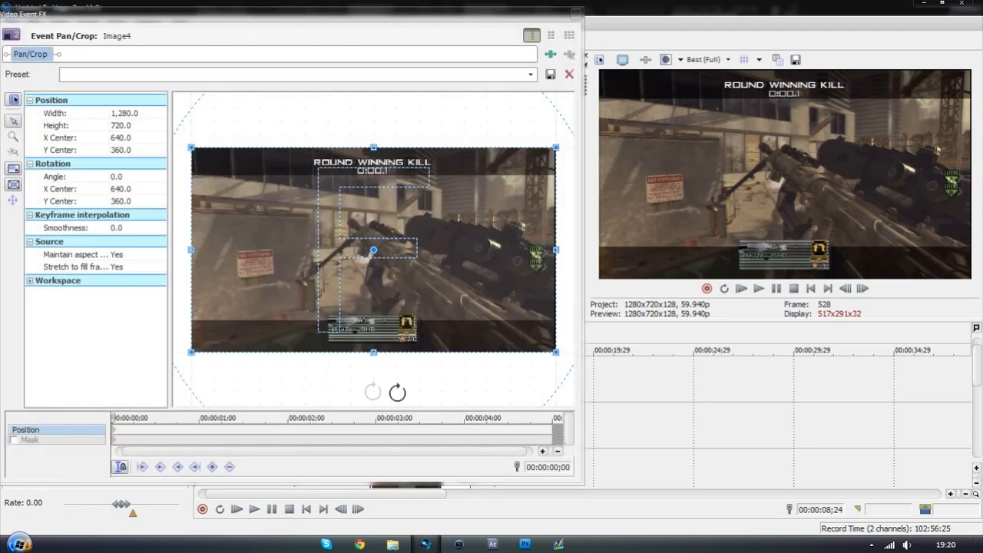
Mask the second snapshot copy to a bar along the top edge of the frame.
{"action": "left_click", "coordinate": [30, 439]}
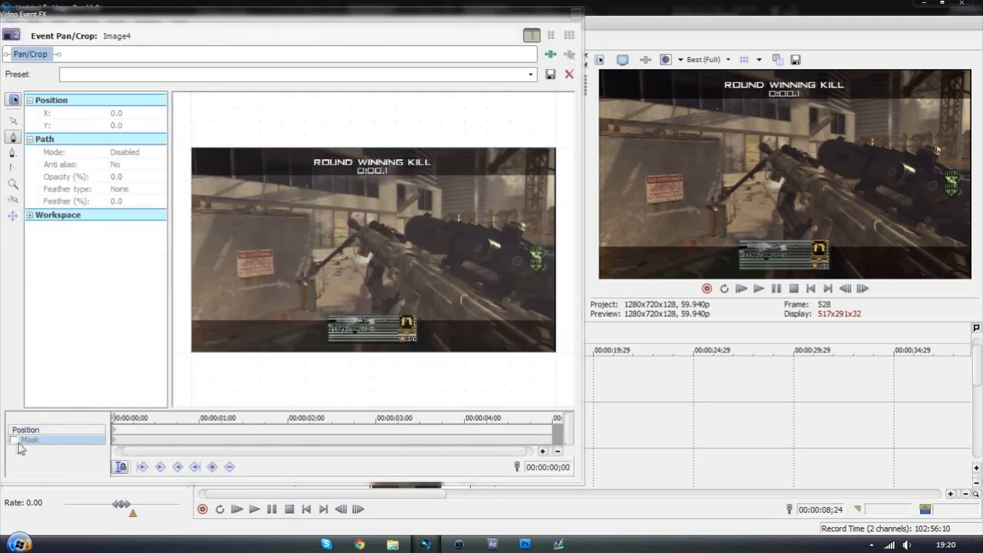
{"action": "left_click", "coordinate": [14, 439]}
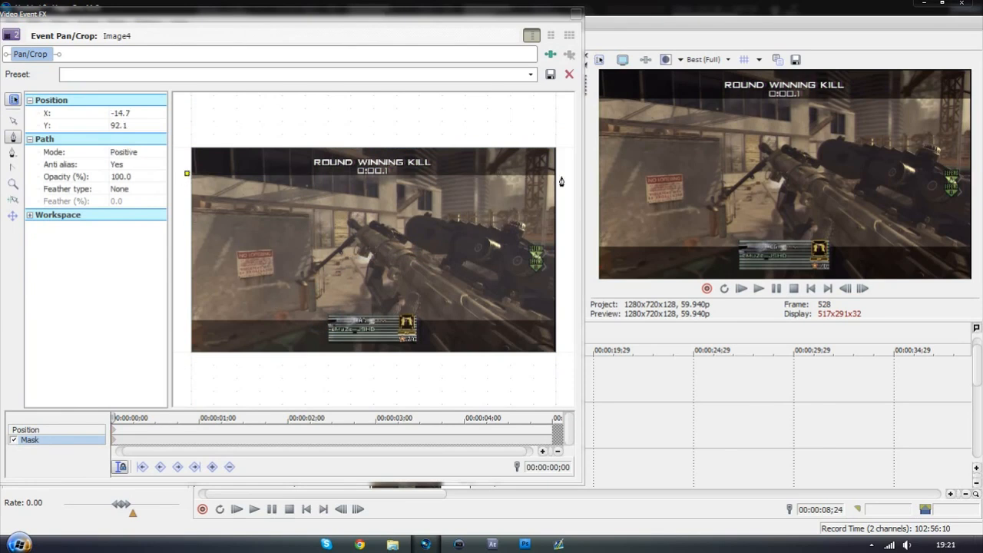
{"action": "left_click_drag", "start_coordinate": [187, 172], "coordinate": [188, 129]}
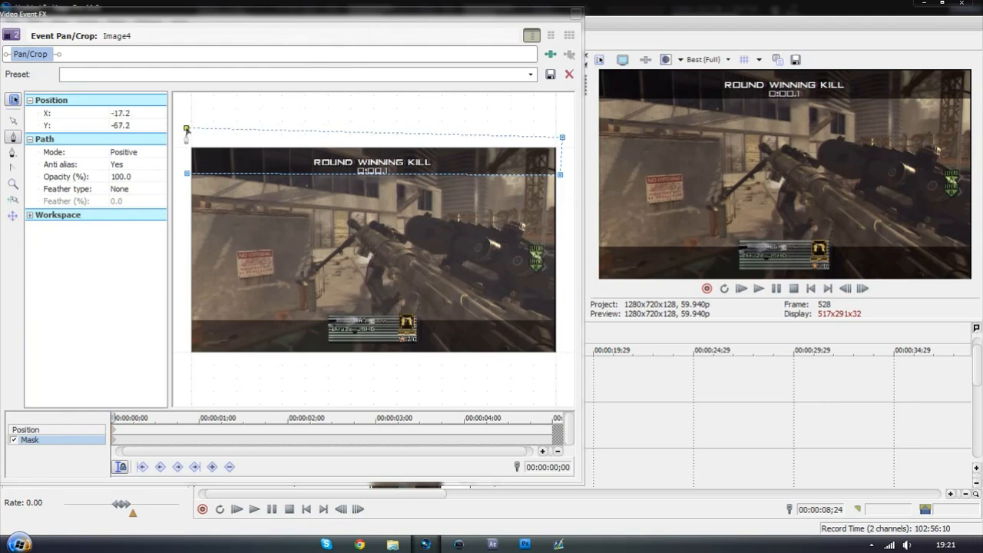
{"action": "left_click", "coordinate": [568, 74]}
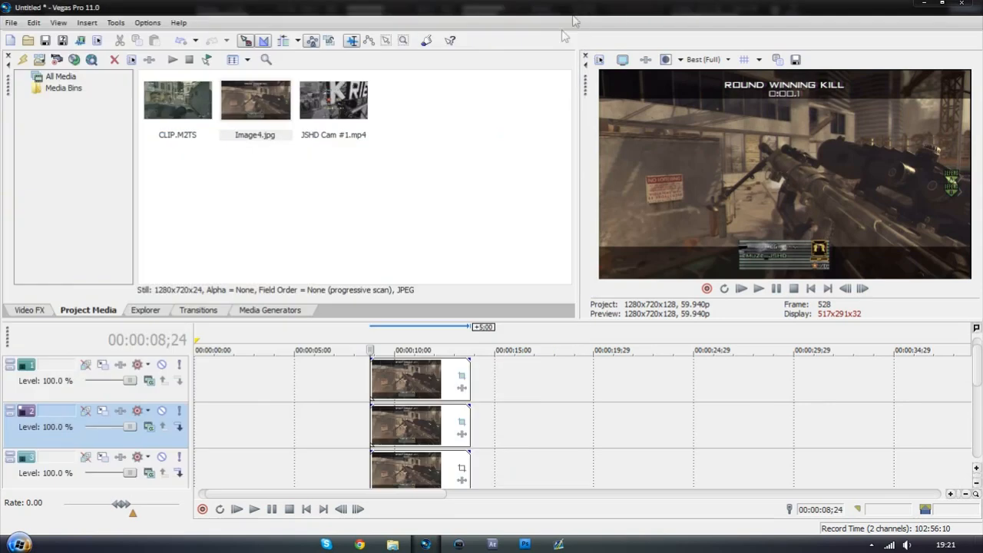
{"action": "mouse_move", "coordinate": [443, 445]}
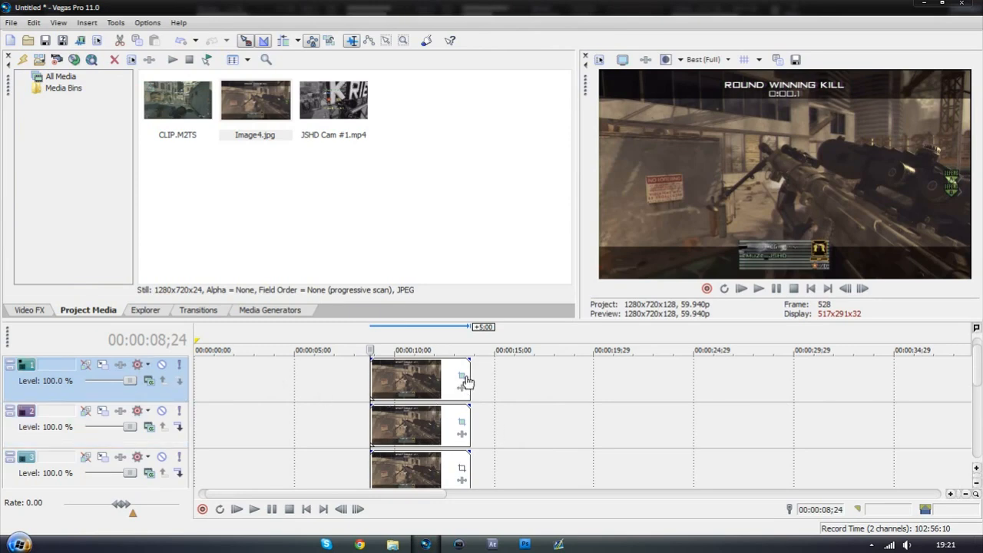
Open Event Pan/Crop for the top track's Image4 event.
{"action": "left_click", "coordinate": [462, 376]}
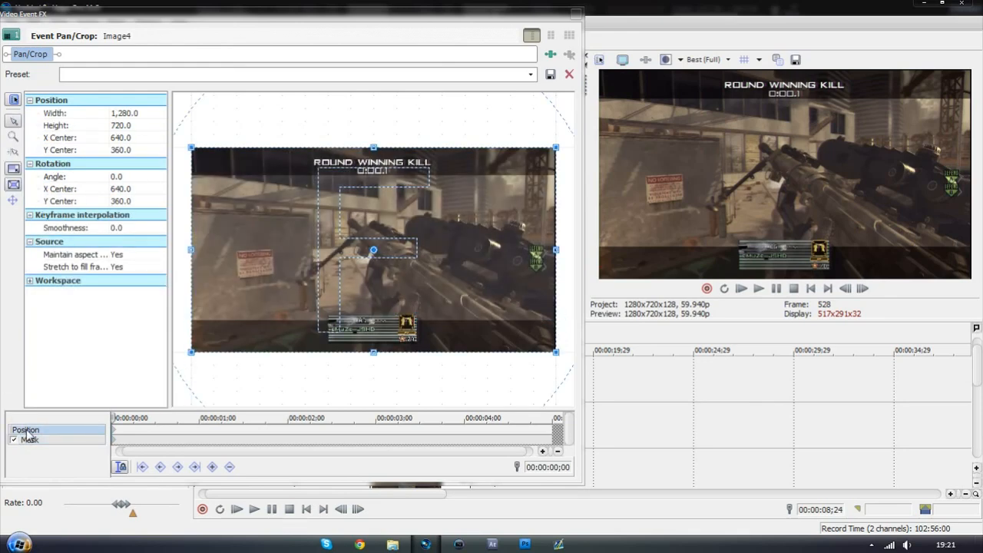
{"action": "mouse_move", "coordinate": [294, 436]}
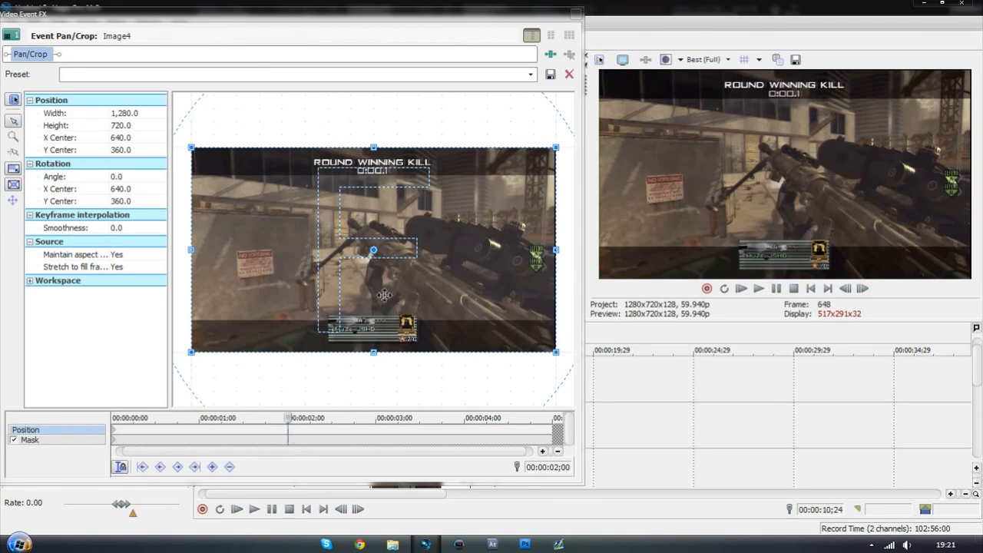
Keyframe the top copy sliding down to Y Center 592.6 at 00:00:02;00.
{"action": "left_click_drag", "start_coordinate": [384, 294], "coordinate": [383, 290]}
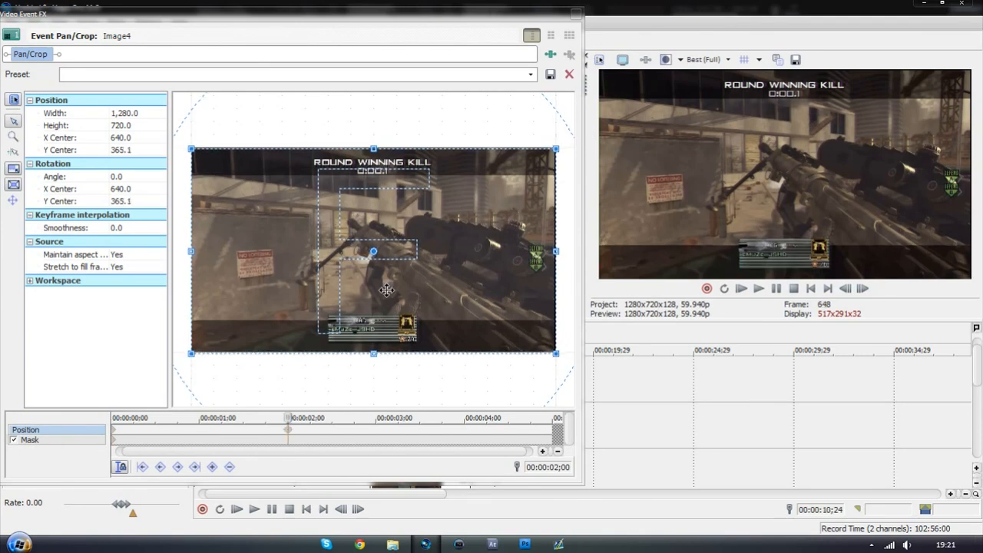
{"action": "left_click_drag", "start_coordinate": [373, 252], "coordinate": [373, 270]}
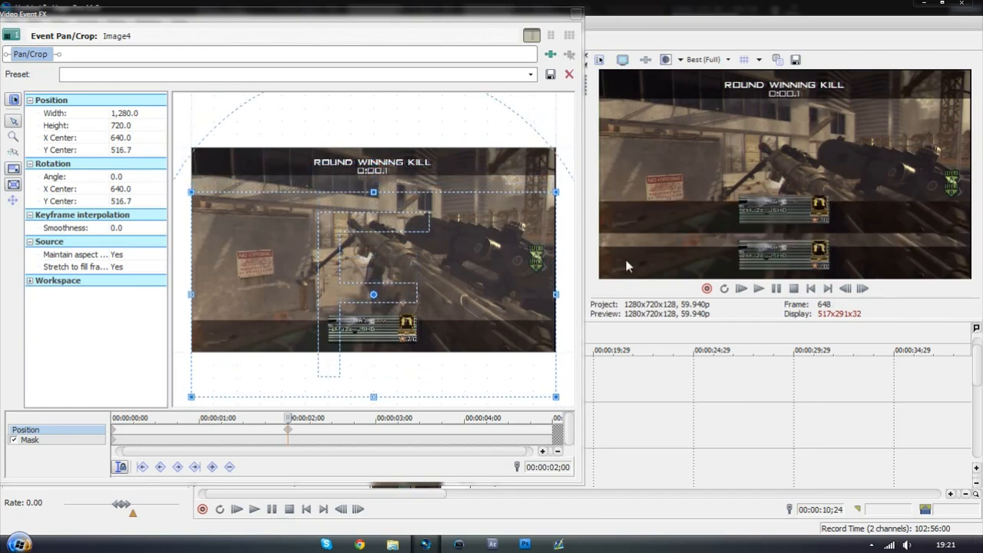
{"action": "left_click_drag", "start_coordinate": [373, 295], "coordinate": [399, 282]}
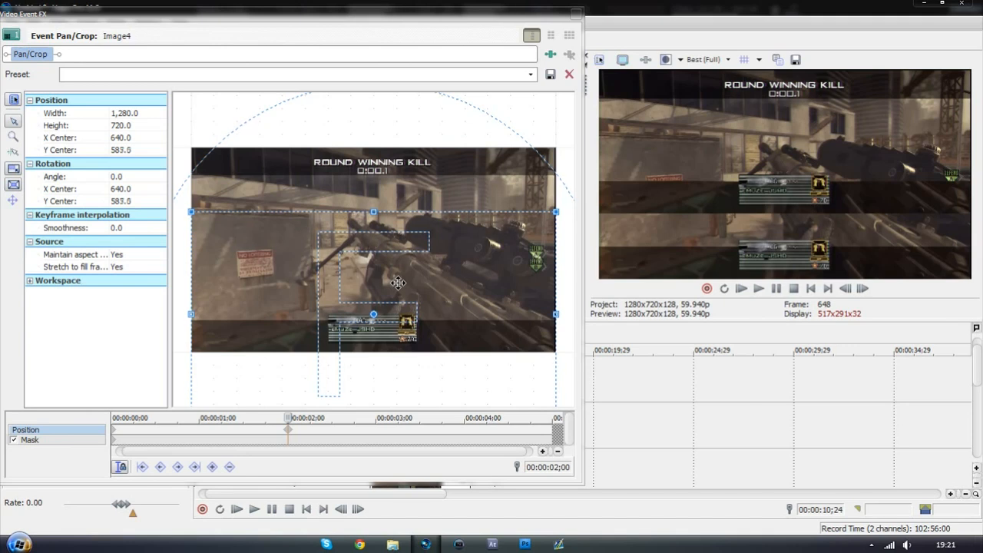
{"action": "left_click_drag", "start_coordinate": [373, 215], "coordinate": [373, 226]}
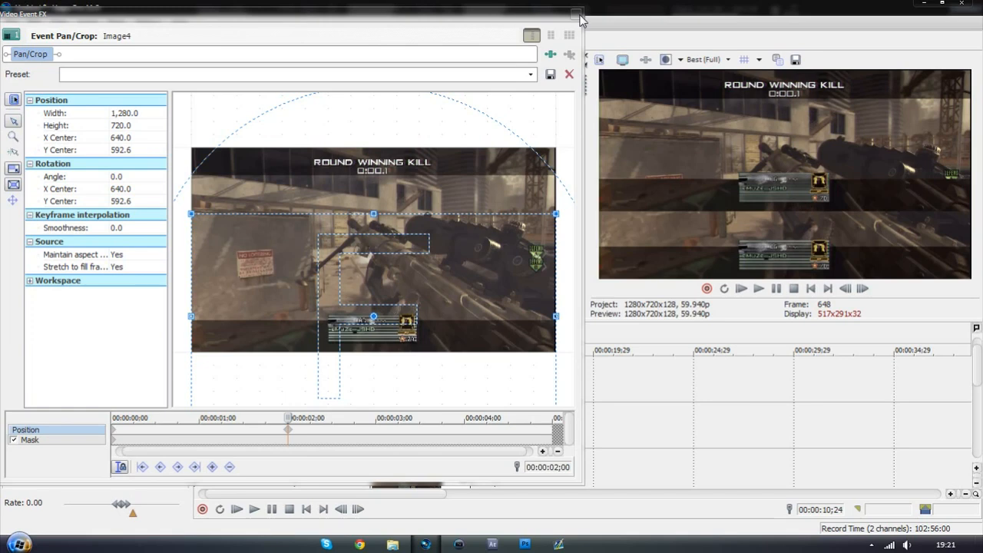
{"action": "left_click", "coordinate": [577, 14]}
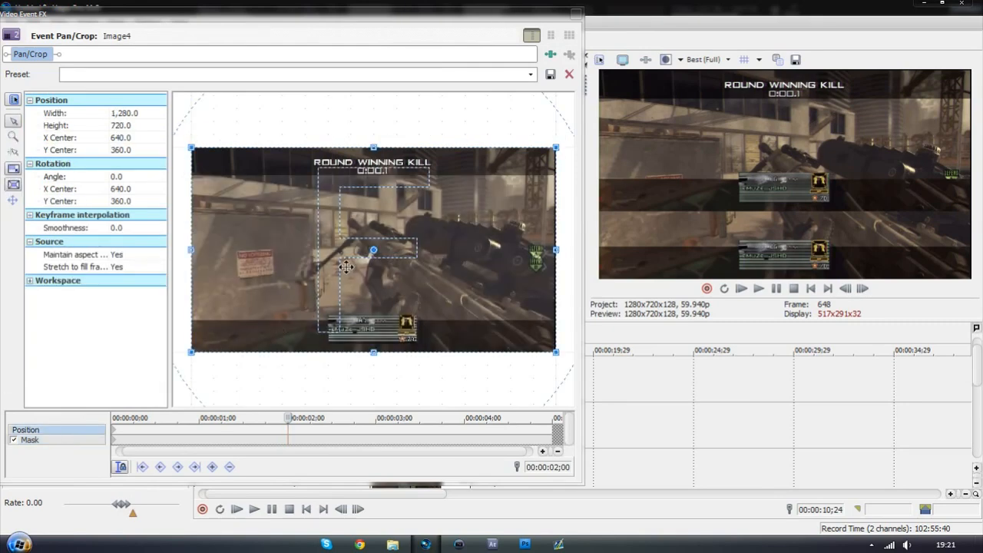
Keyframe this copy sliding up to Y Center about 77 at the two-second mark.
{"action": "left_click_drag", "start_coordinate": [373, 250], "coordinate": [373, 230]}
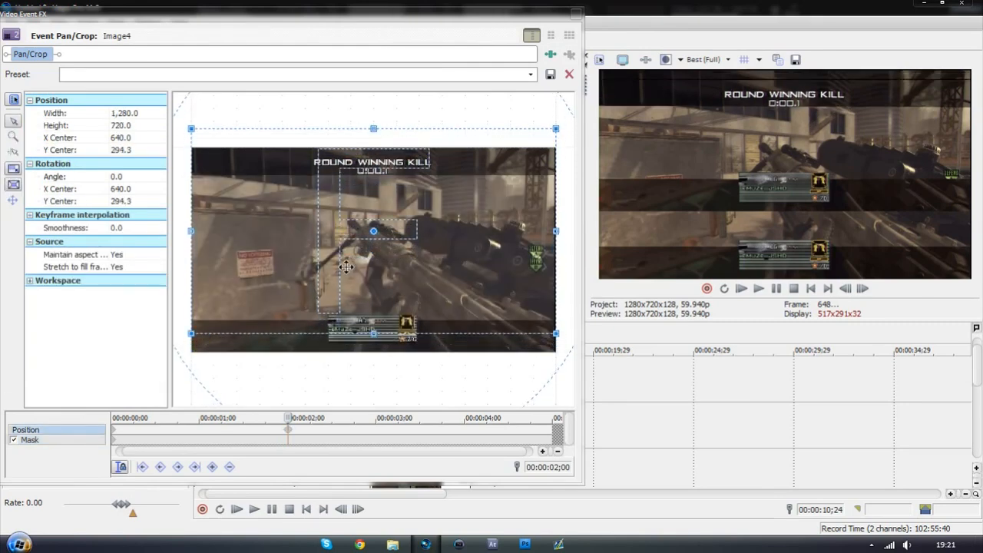
{"action": "left_click_drag", "start_coordinate": [373, 230], "coordinate": [373, 187]}
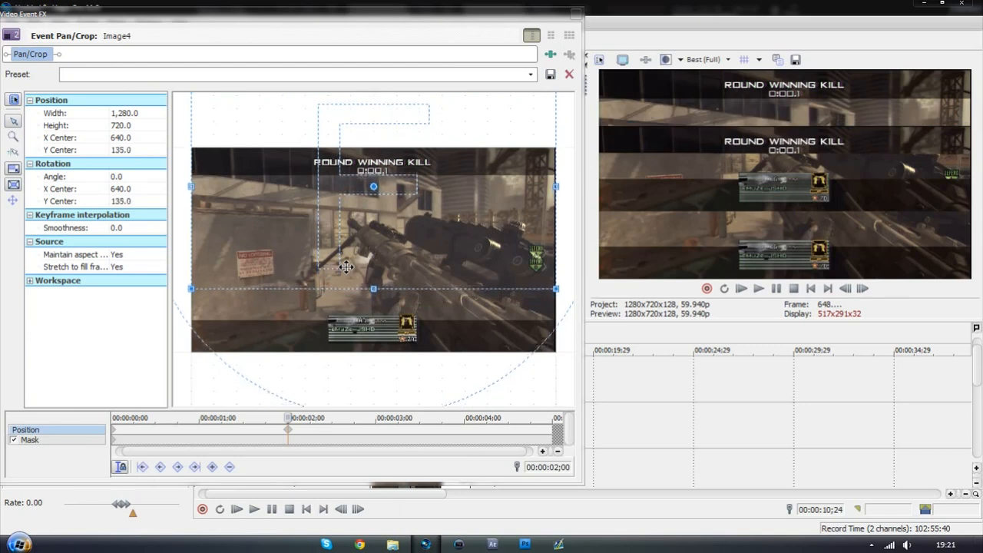
{"action": "left_click_drag", "start_coordinate": [375, 187], "coordinate": [374, 163]}
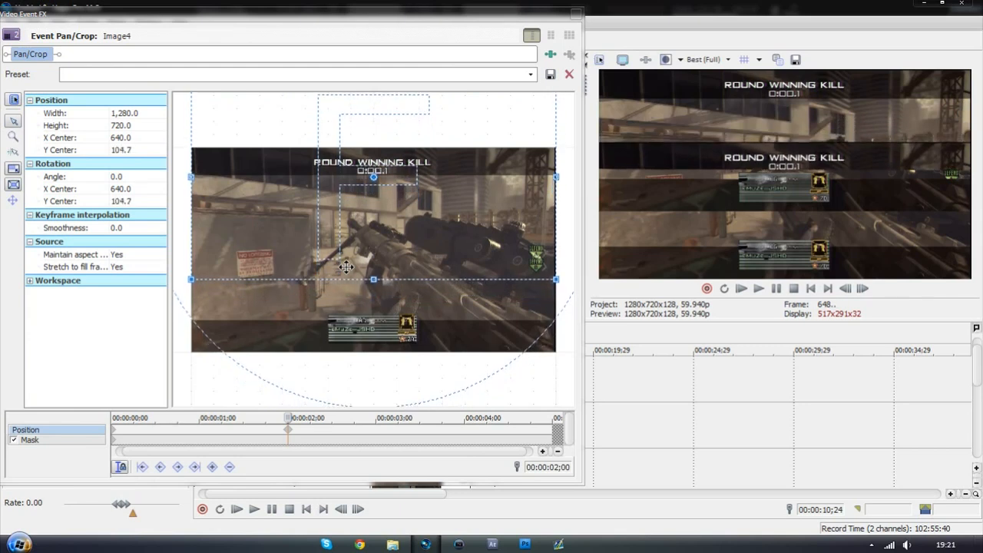
{"action": "left_click_drag", "start_coordinate": [373, 279], "coordinate": [373, 273]}
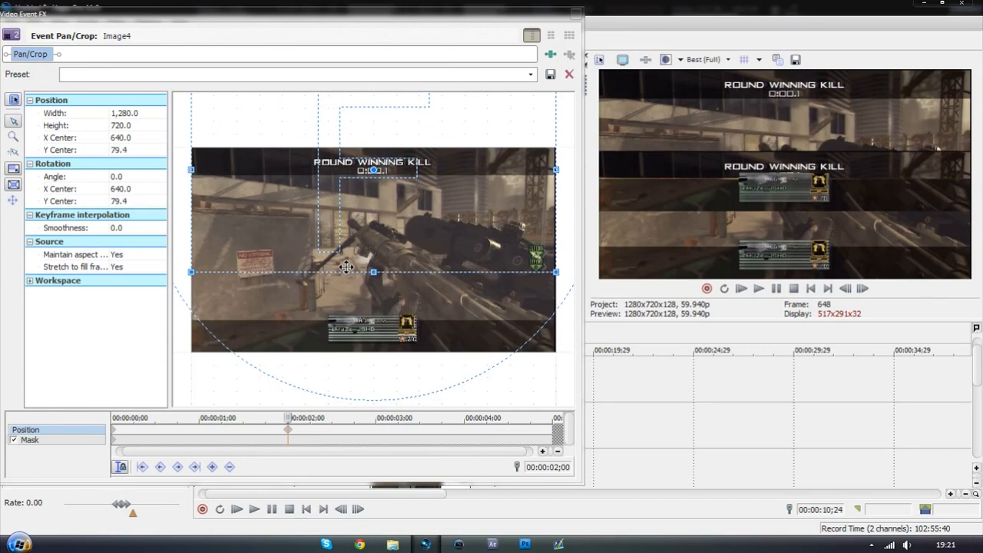
{"action": "left_click_drag", "start_coordinate": [374, 273], "coordinate": [374, 269]}
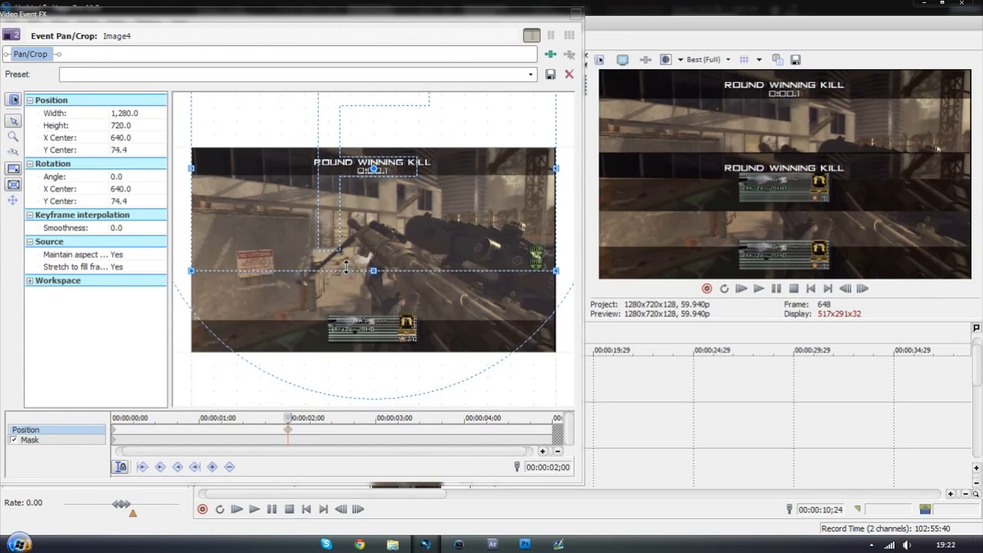
{"action": "left_click_drag", "start_coordinate": [373, 271], "coordinate": [373, 267]}
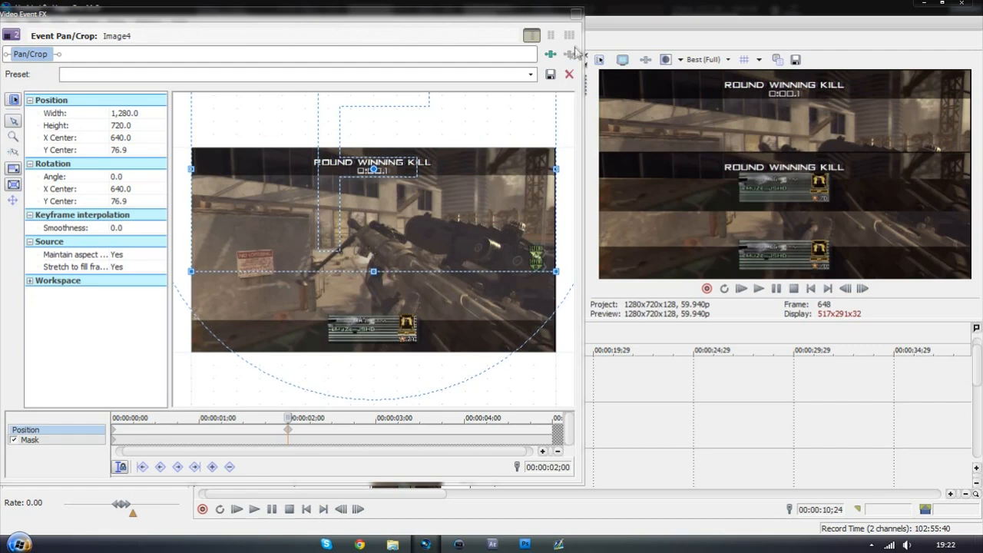
{"action": "left_click", "coordinate": [568, 73]}
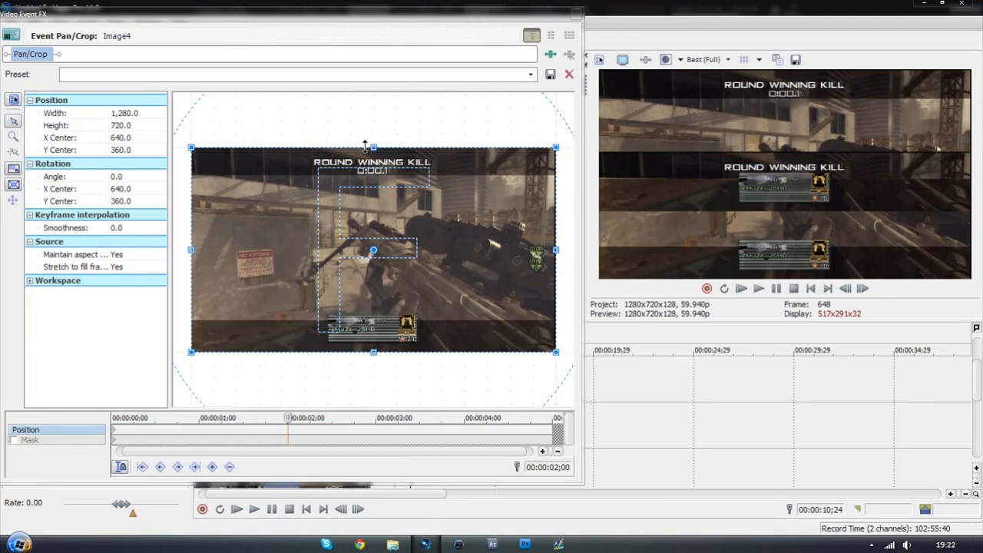
Squash the third Image4 copy's framing height to about 108, forming a thin strip.
{"action": "left_click_drag", "start_coordinate": [372, 148], "coordinate": [371, 198]}
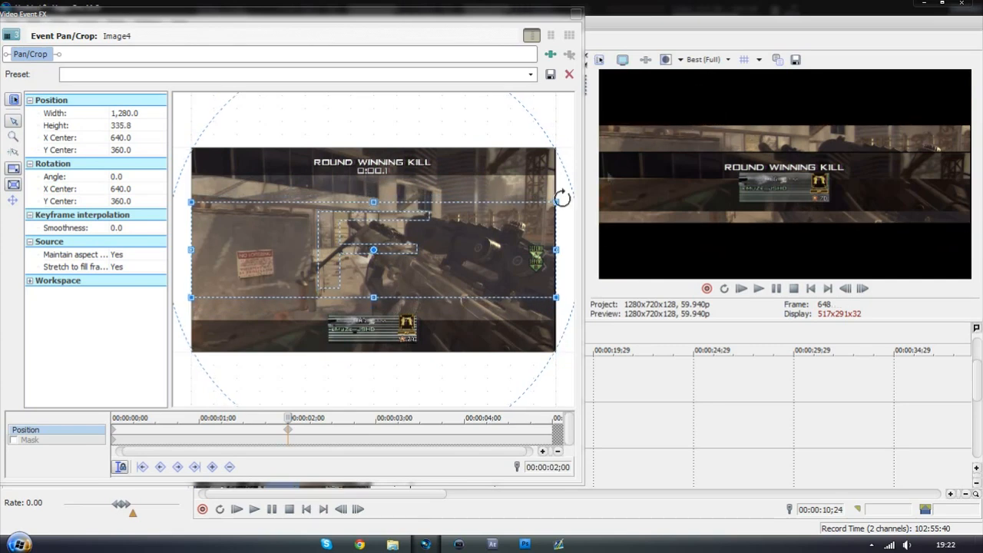
{"action": "left_click_drag", "start_coordinate": [373, 203], "coordinate": [373, 211]}
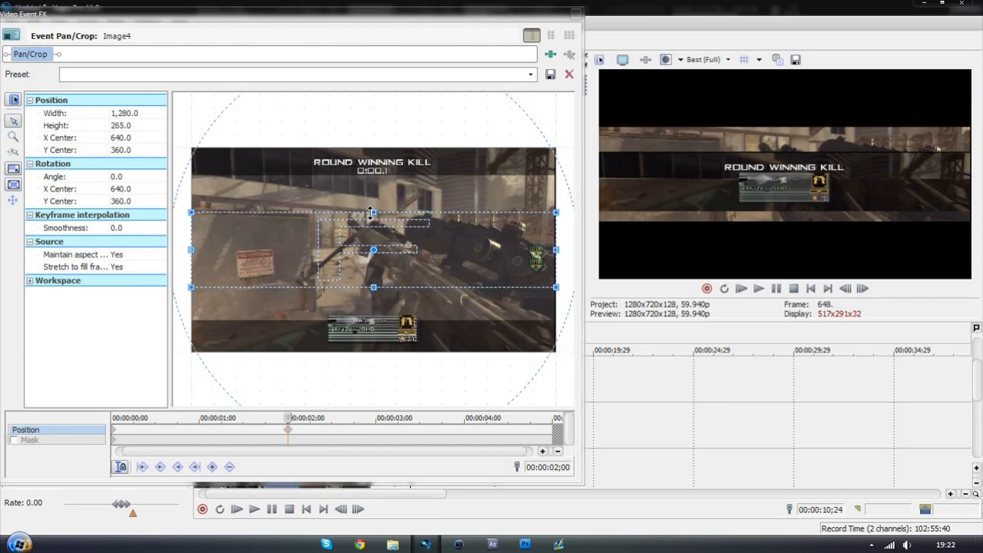
{"action": "left_click_drag", "start_coordinate": [375, 212], "coordinate": [374, 231]}
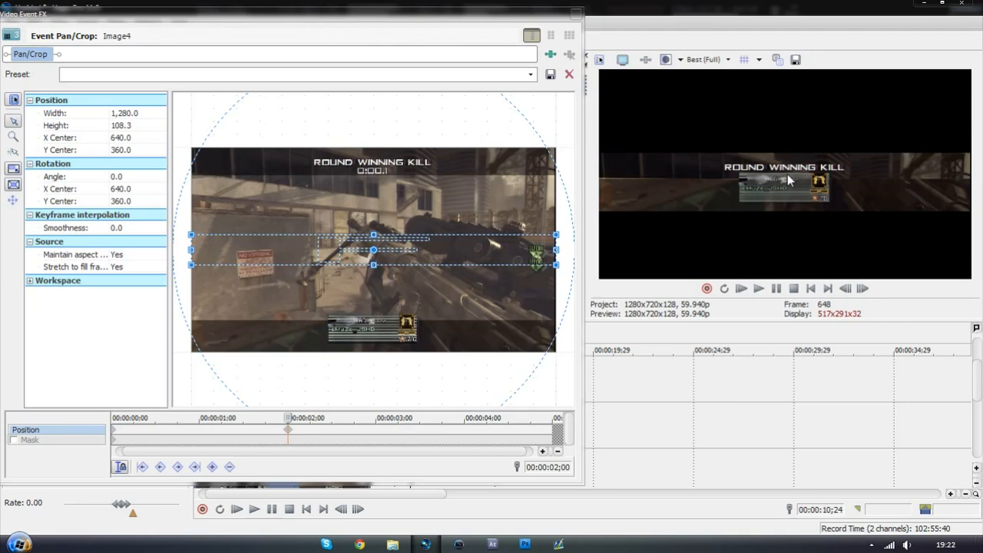
{"action": "mouse_move", "coordinate": [572, 37]}
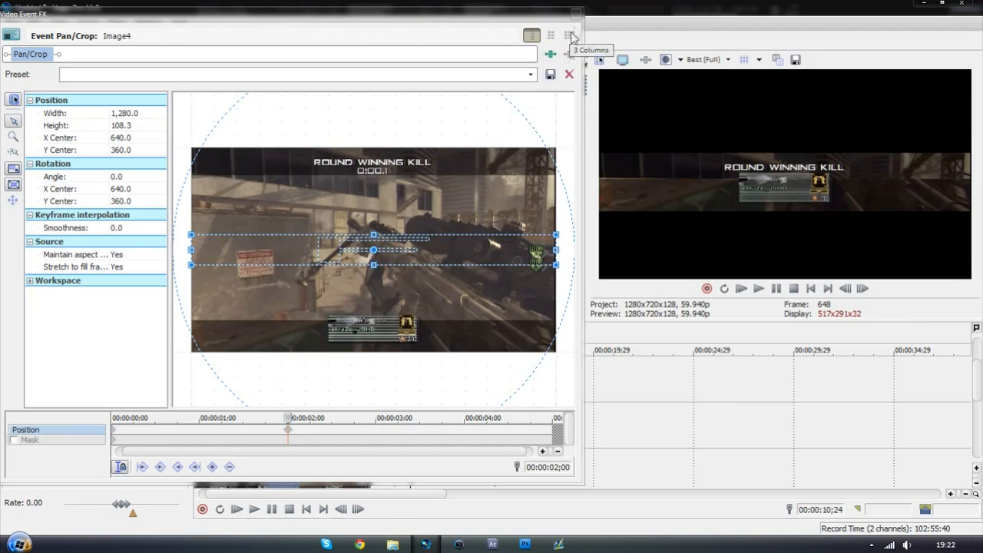
{"action": "left_click", "coordinate": [568, 74]}
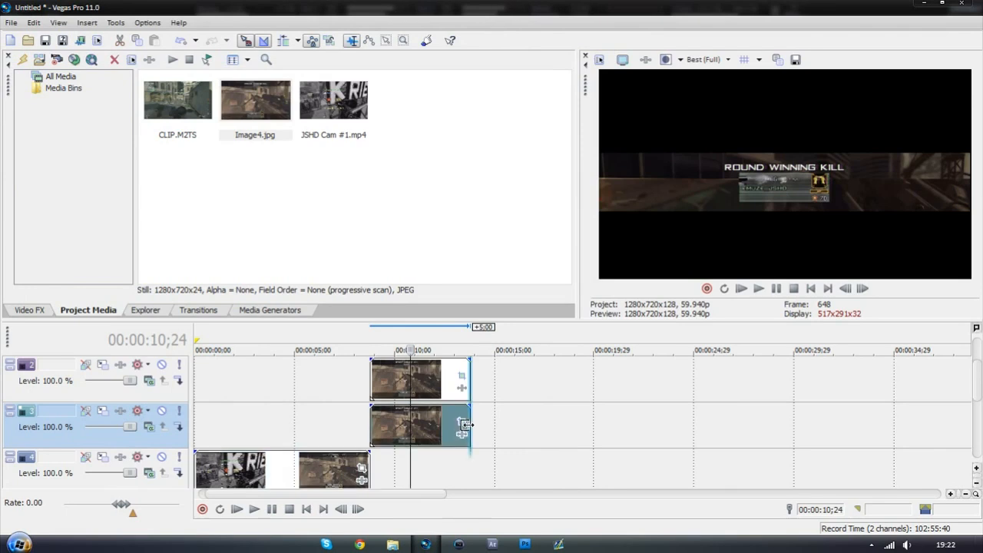
Shorten the Image4 snapshot event on track 2 so it lines up with the start of CLIP.
{"action": "left_click_drag", "start_coordinate": [463, 424], "coordinate": [415, 424]}
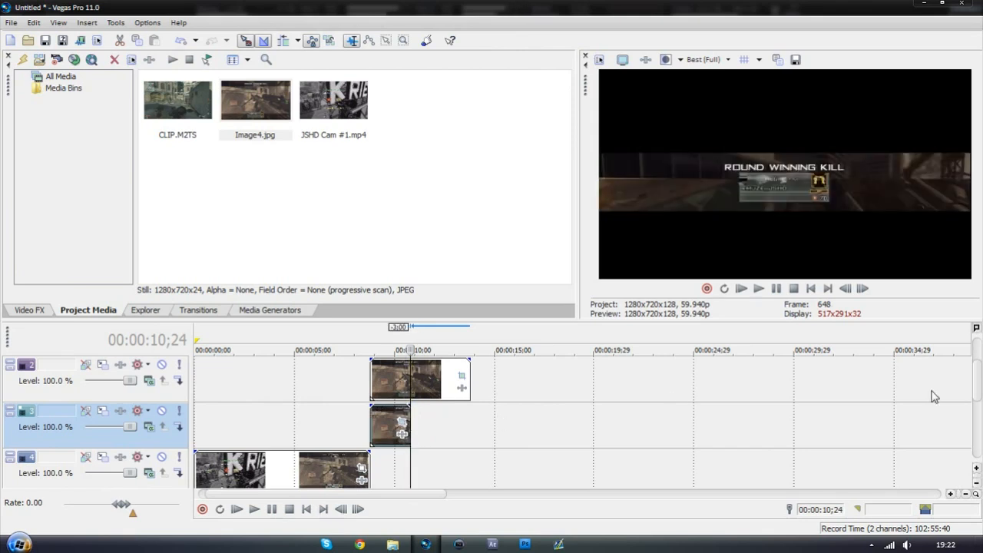
{"action": "mouse_move", "coordinate": [384, 208]}
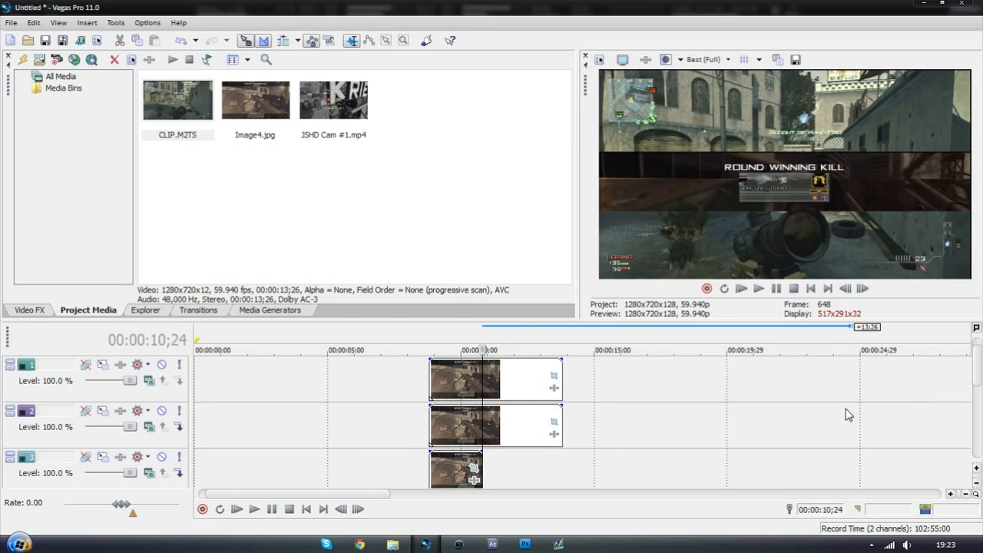
{"action": "mouse_move", "coordinate": [488, 387]}
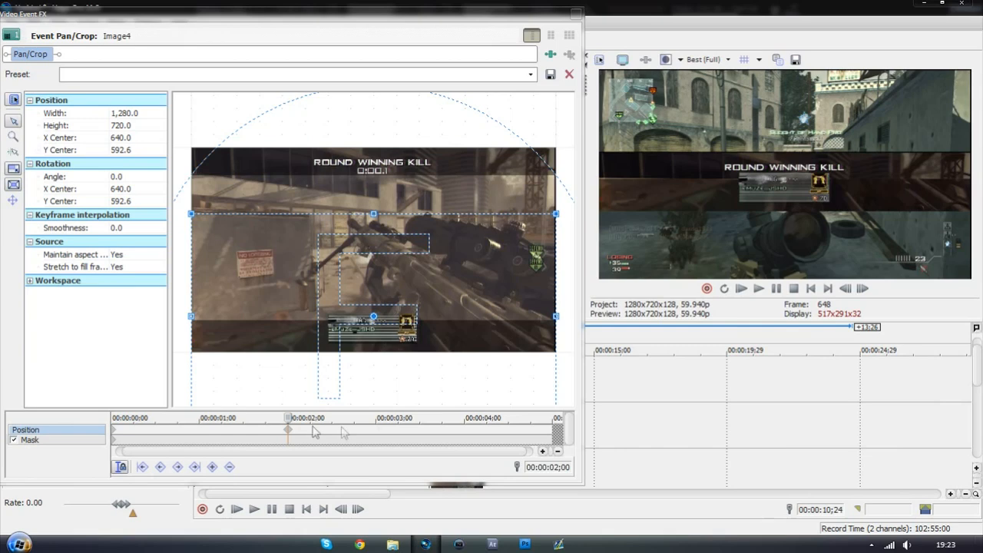
{"action": "mouse_move", "coordinate": [469, 436]}
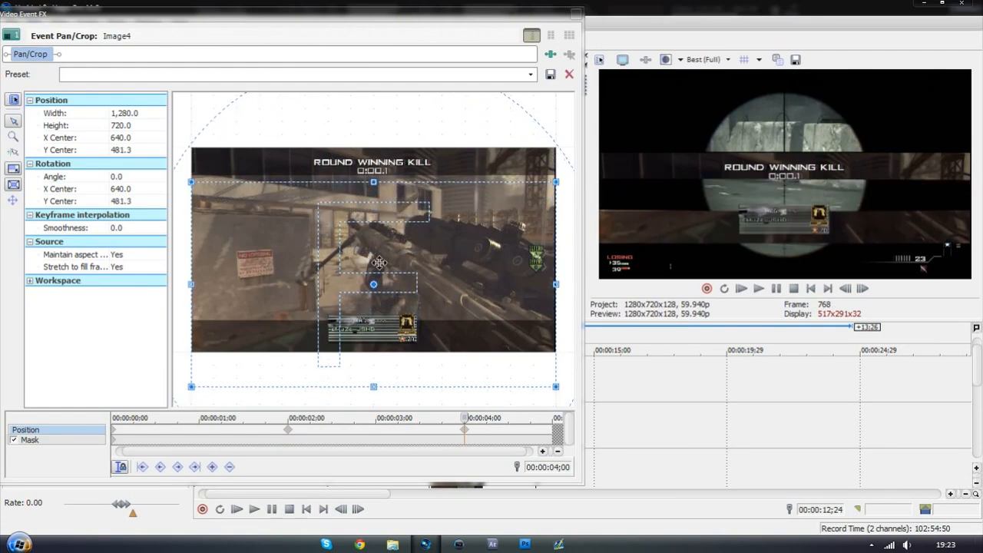
Keyframe the top-track bar at 4:00 to Y Center about 223, then finish in Event Pan/Crop.
{"action": "left_click_drag", "start_coordinate": [373, 284], "coordinate": [373, 246]}
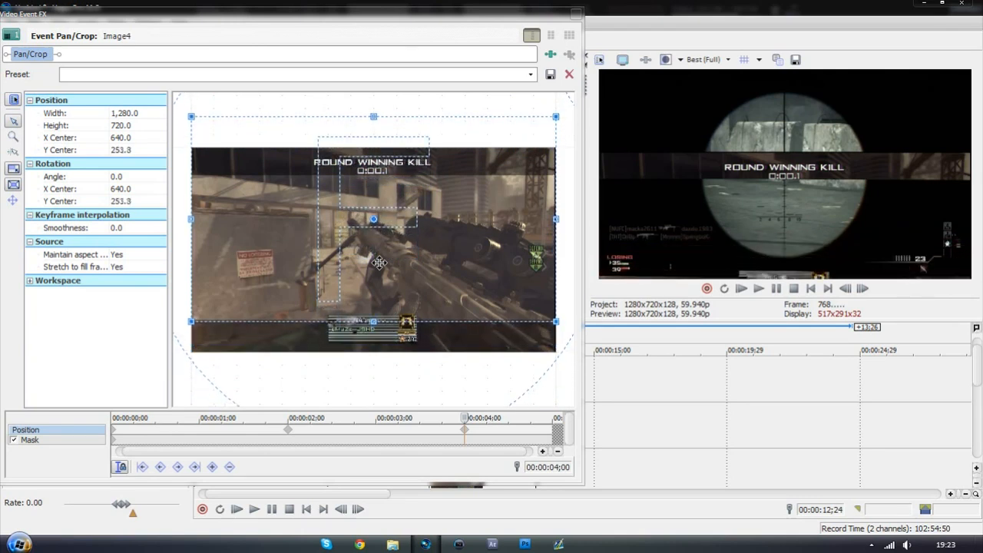
{"action": "left_click_drag", "start_coordinate": [374, 224], "coordinate": [375, 212]}
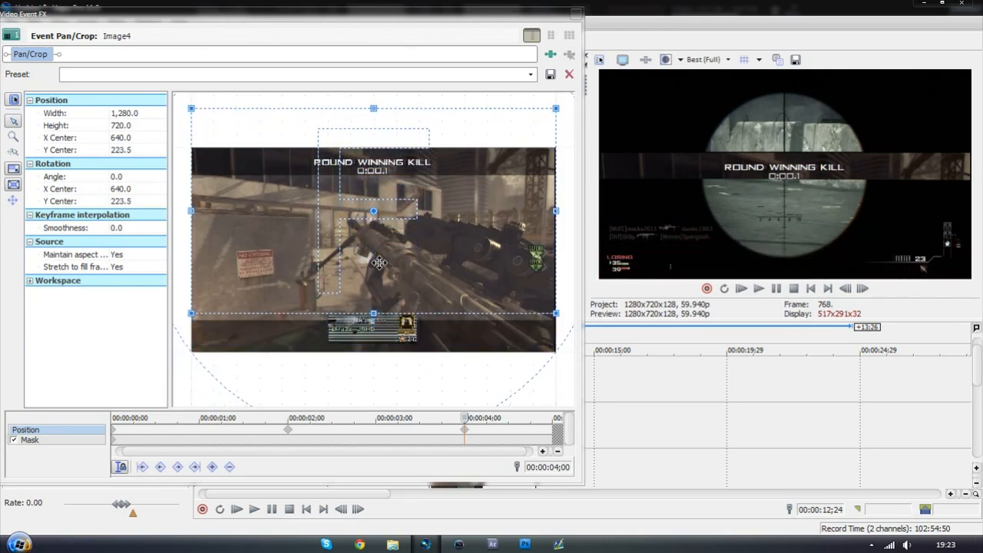
{"action": "left_click", "coordinate": [568, 74]}
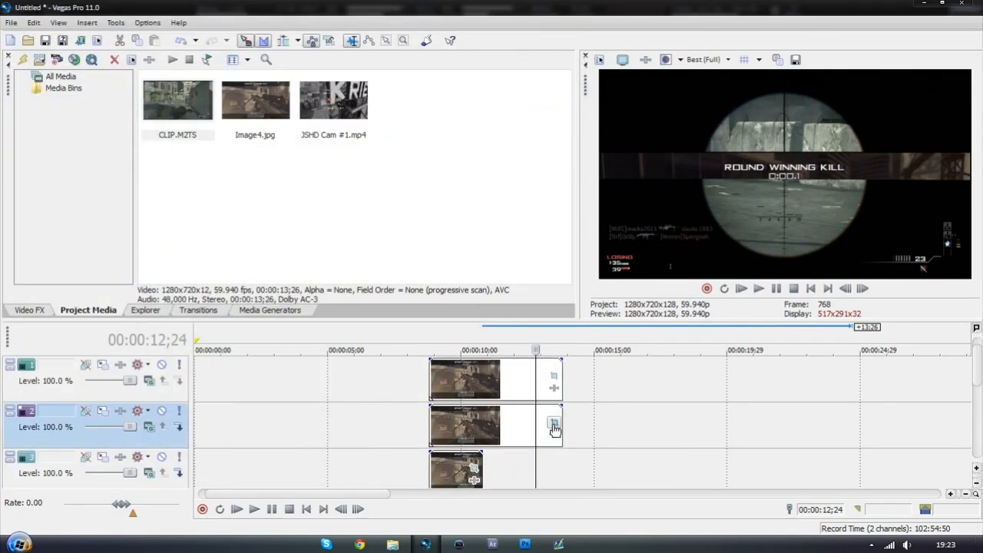
Keyframe the track 2 Image4 bar at 4:00 to Y Center about 279 in Event Pan/Crop.
{"action": "left_click", "coordinate": [553, 424]}
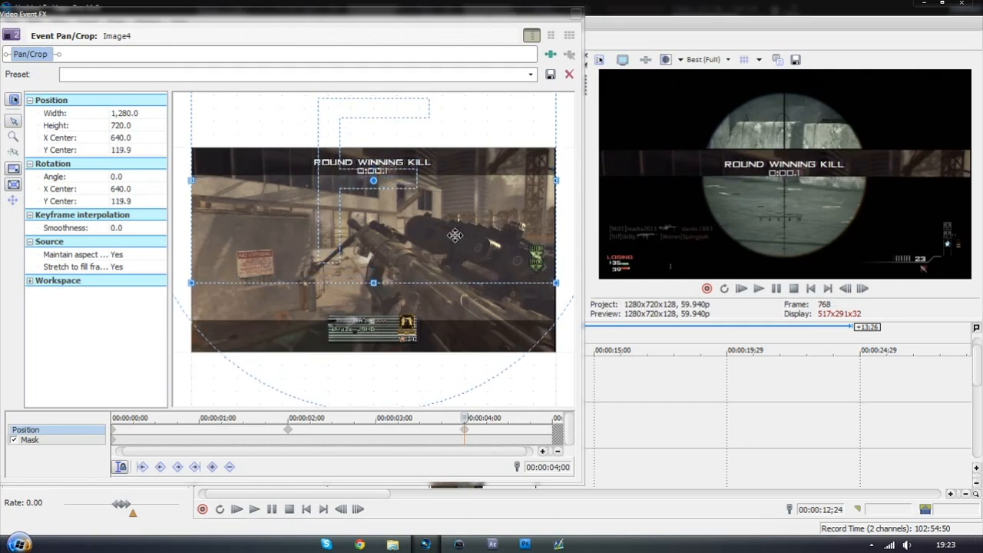
{"action": "left_click_drag", "start_coordinate": [373, 180], "coordinate": [373, 226]}
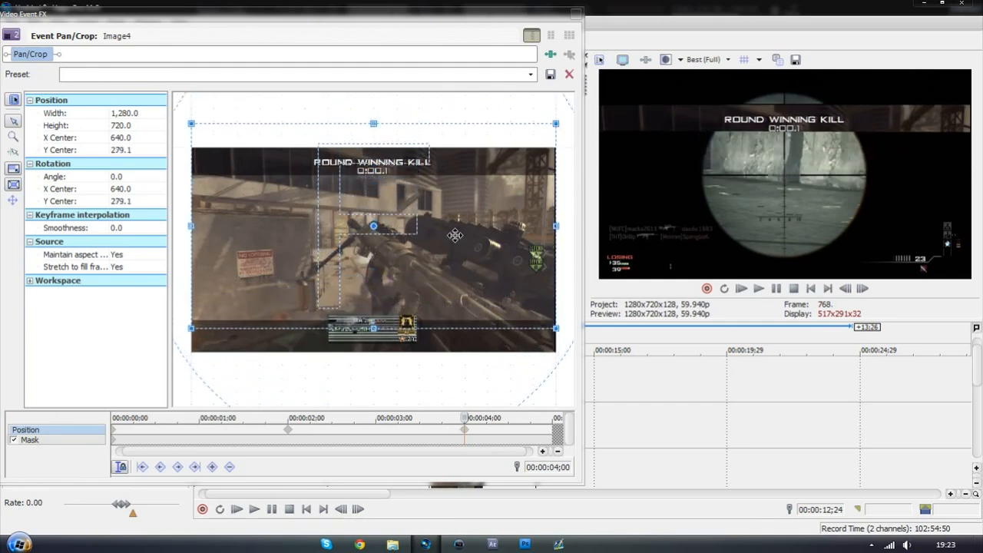
{"action": "left_click_drag", "start_coordinate": [373, 225], "coordinate": [373, 272]}
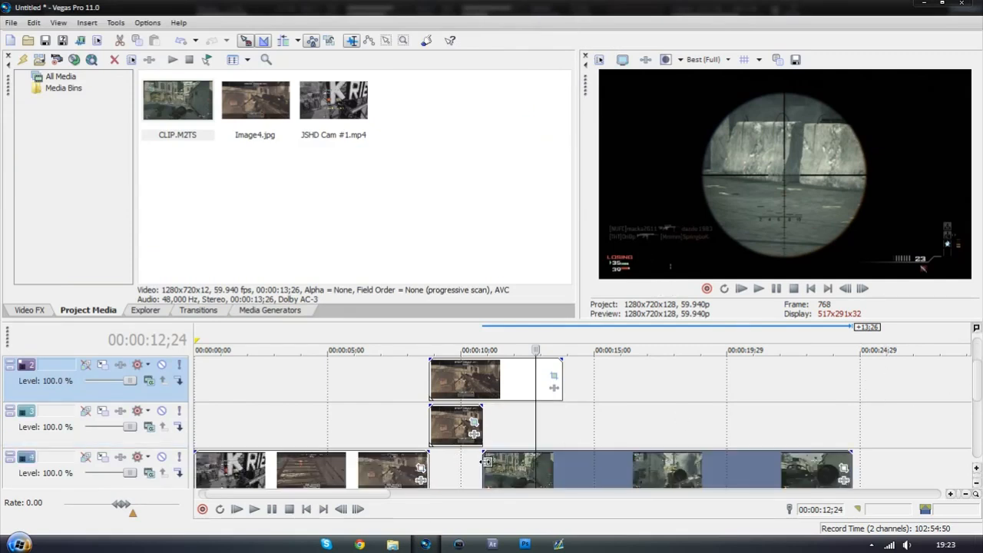
Squash CLIP's starting frame to a thin horizontal strip about 78 high in Event Pan/Crop.
{"action": "left_click", "coordinate": [483, 350]}
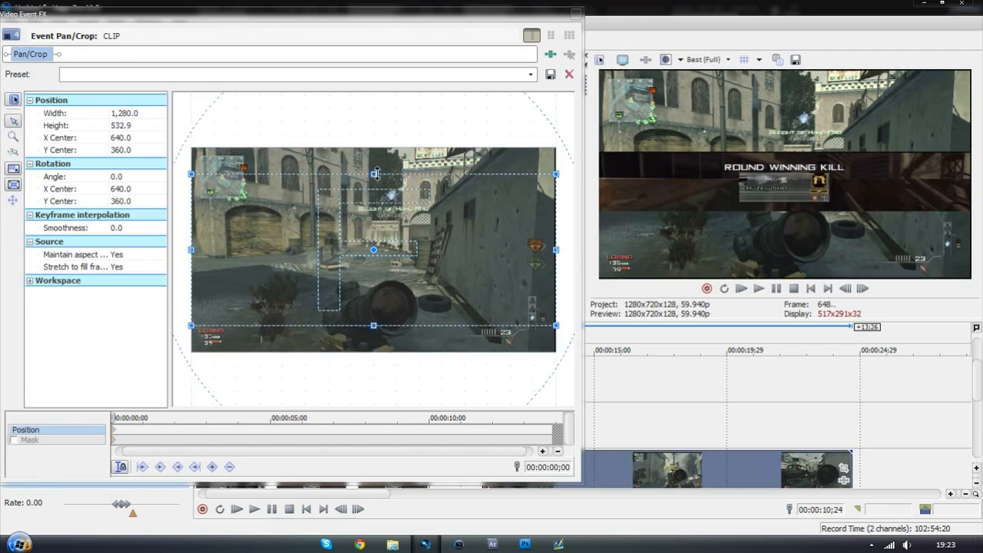
{"action": "left_click_drag", "start_coordinate": [374, 172], "coordinate": [375, 227]}
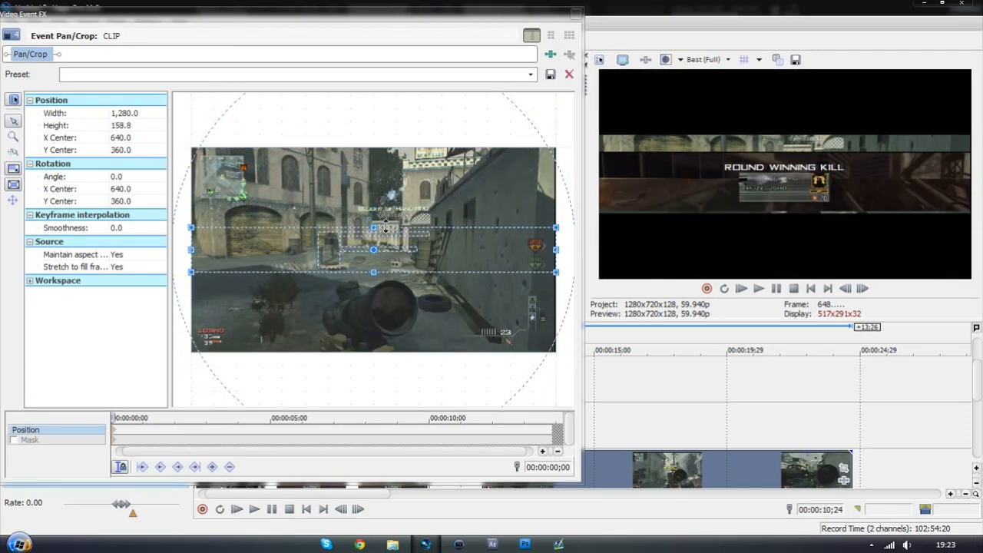
{"action": "left_click_drag", "start_coordinate": [374, 227], "coordinate": [374, 238]}
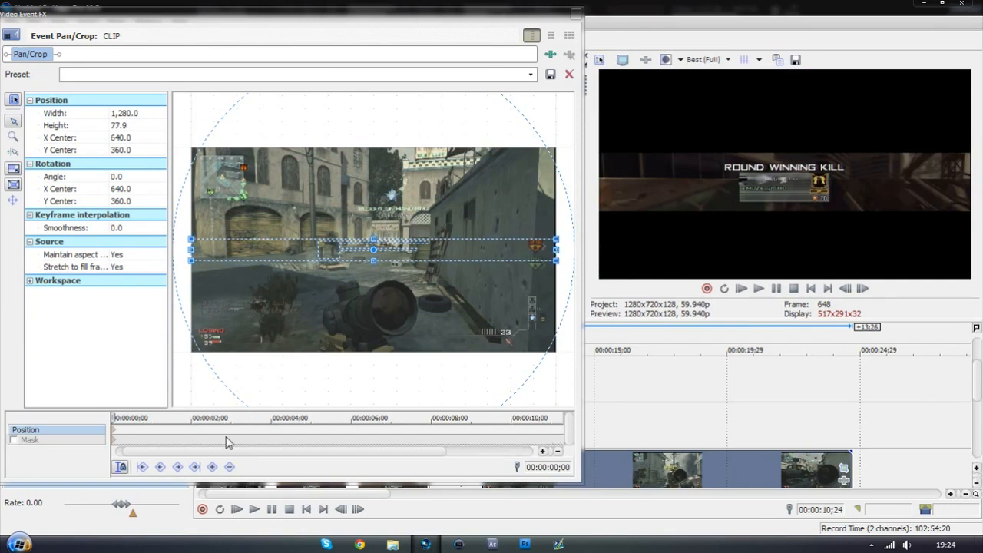
At a later cursor point restore CLIP to the (Default) full 1280×720 framing.
{"action": "left_click", "coordinate": [190, 418]}
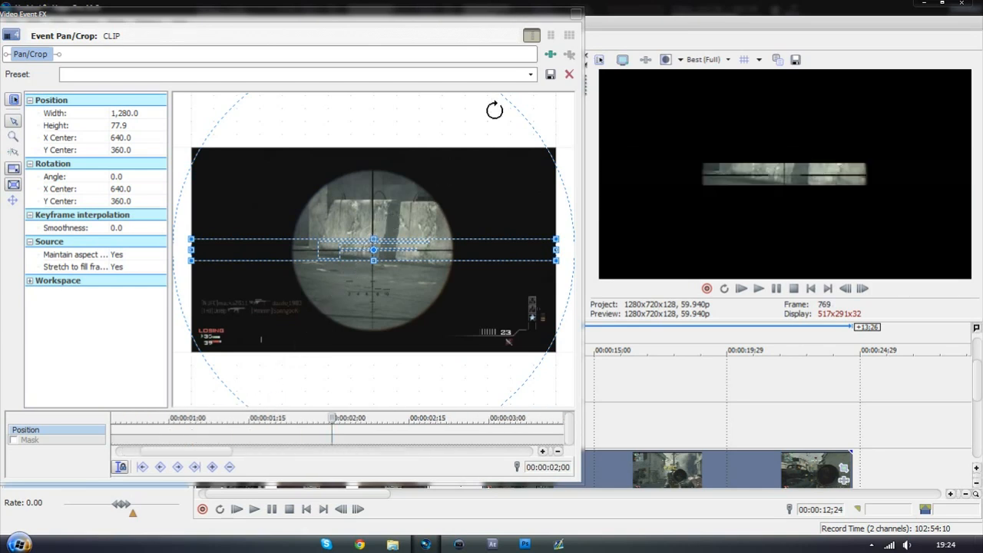
{"action": "mouse_move", "coordinate": [530, 87]}
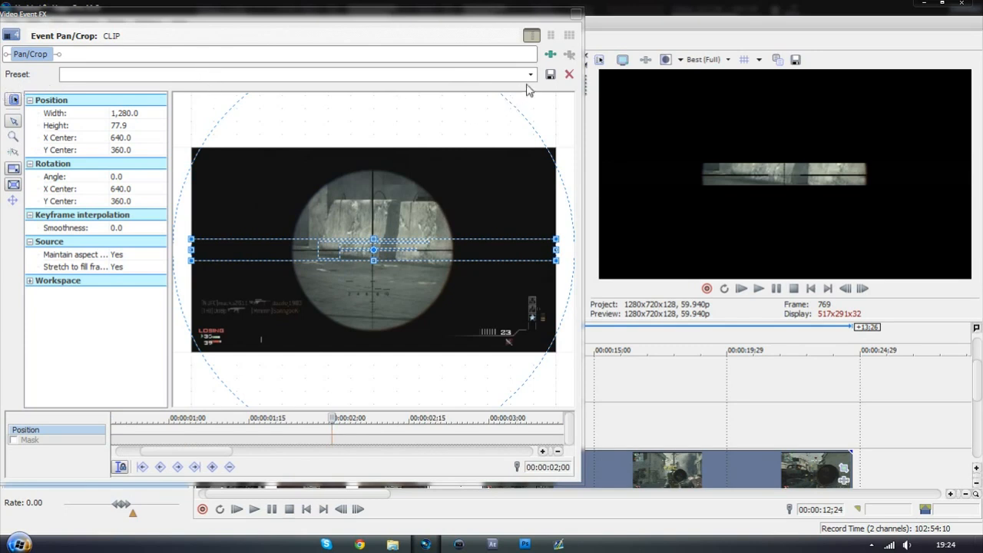
{"action": "left_click", "coordinate": [549, 74]}
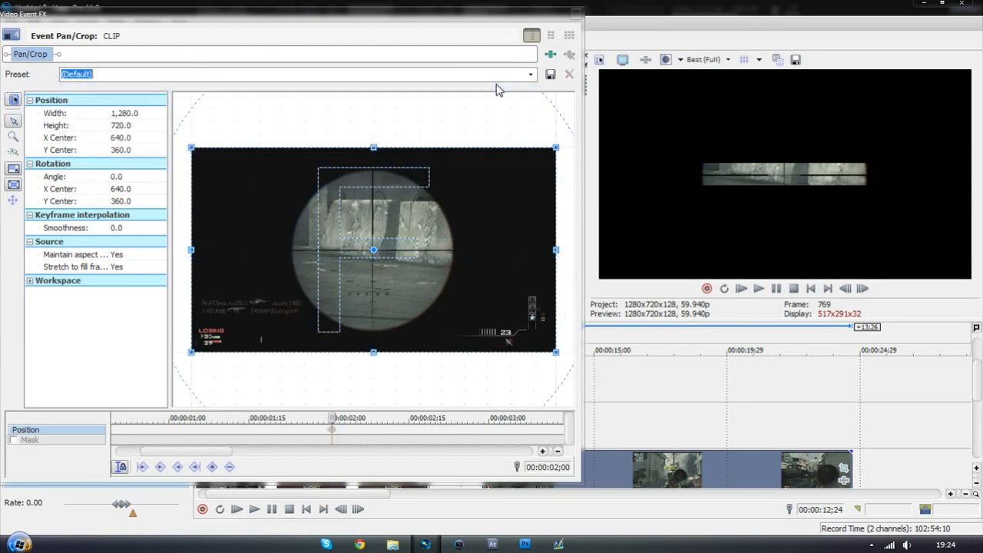